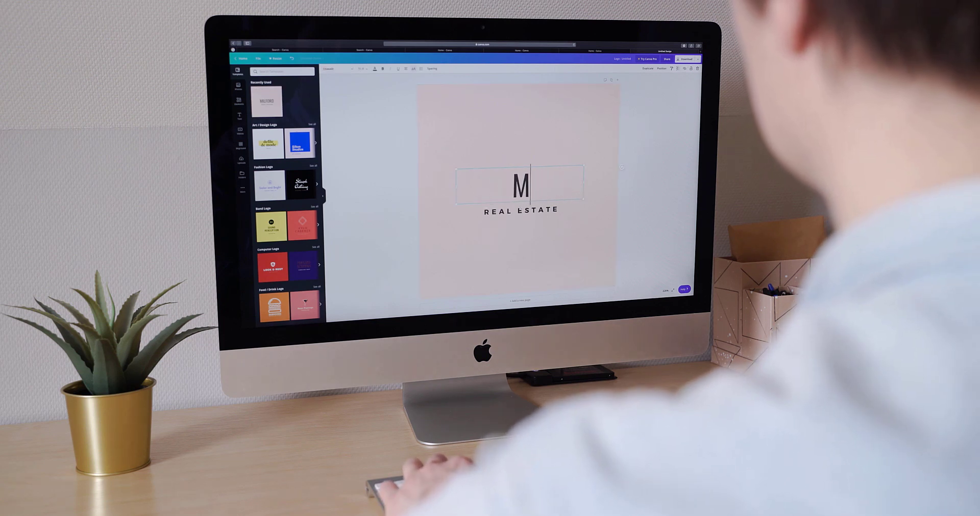
pyautogui.write('HEY')
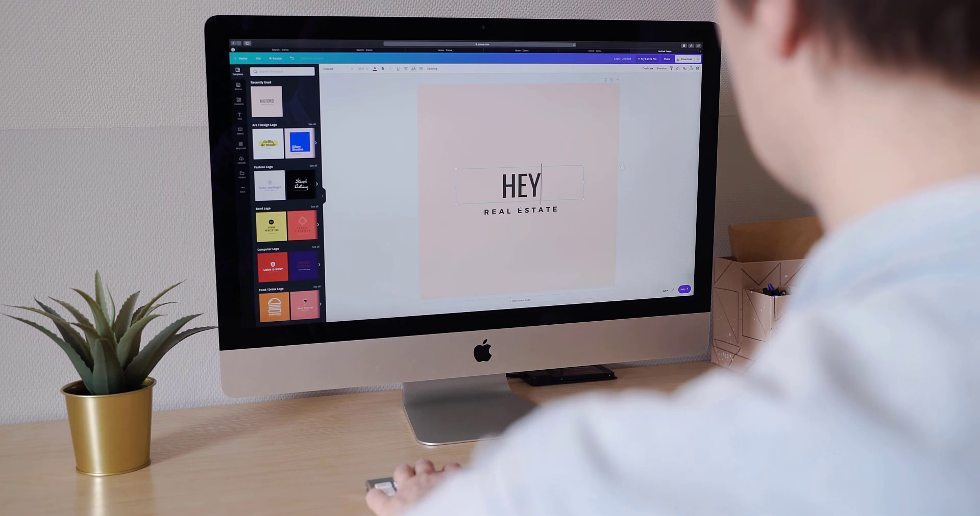
pyautogui.write('BOO')
pyautogui.click(519, 210)
pyautogui.write('R')
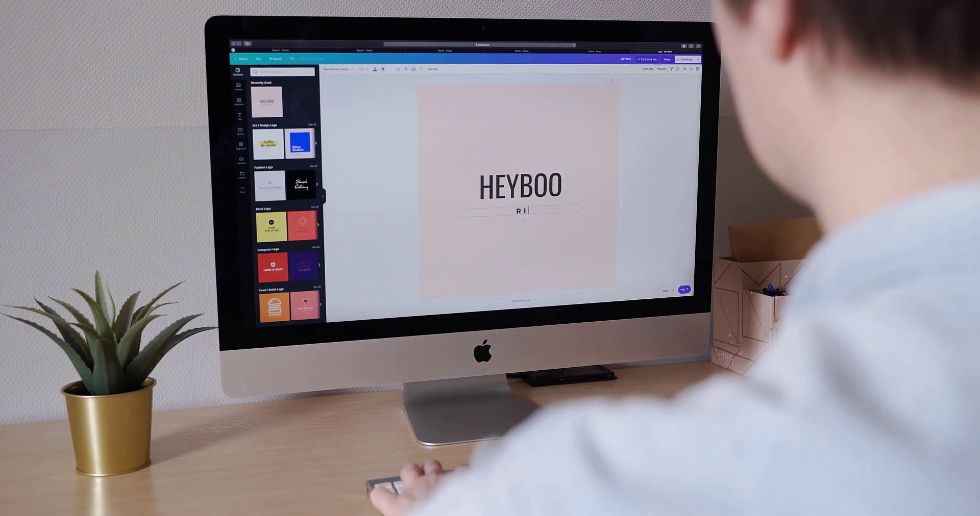
pyautogui.write('ING SL')
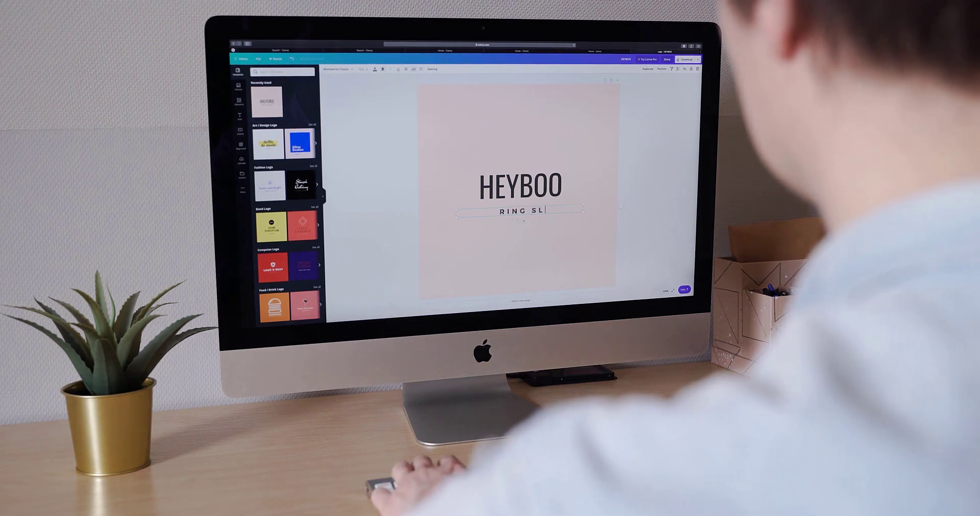